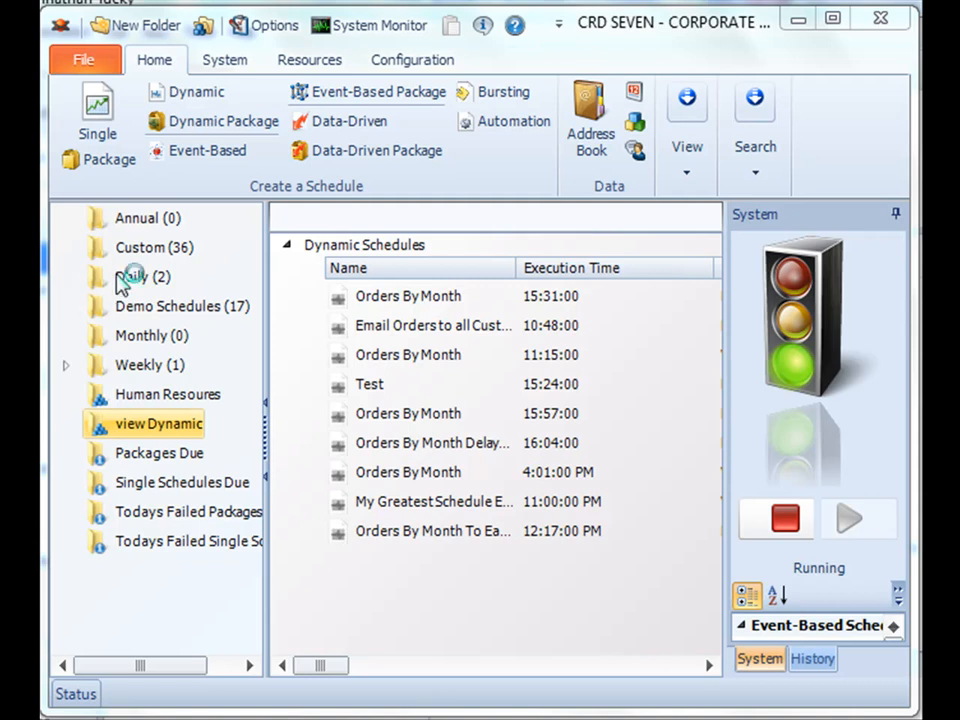
mouse_move(150, 394)
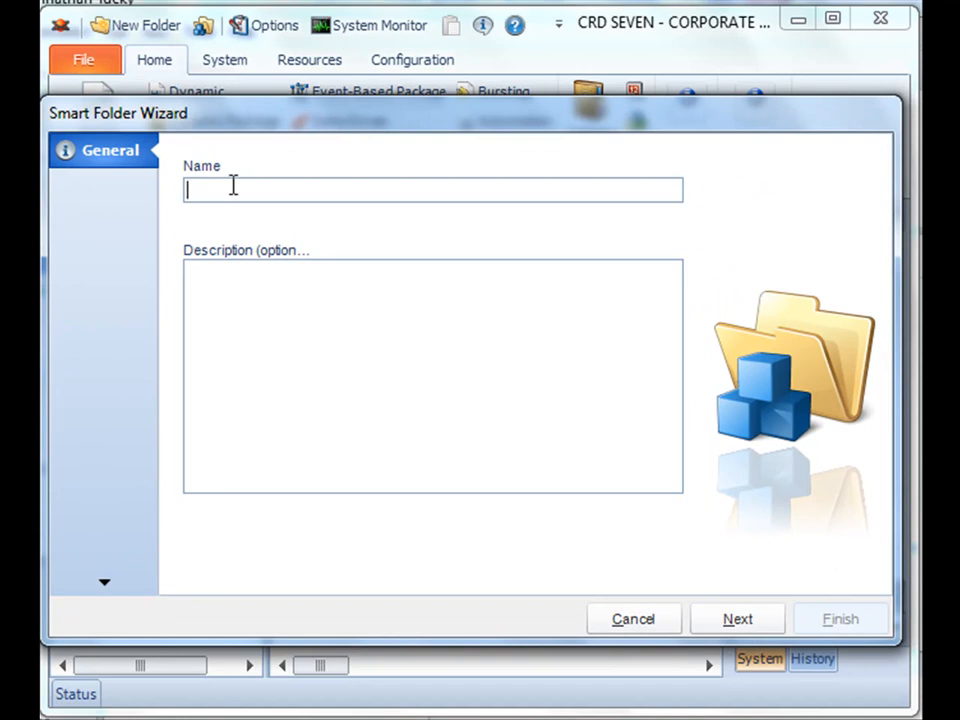
Name the smart folder 'All Orders', describe it as displaying all order schedules, and continue.
type("All Orders")
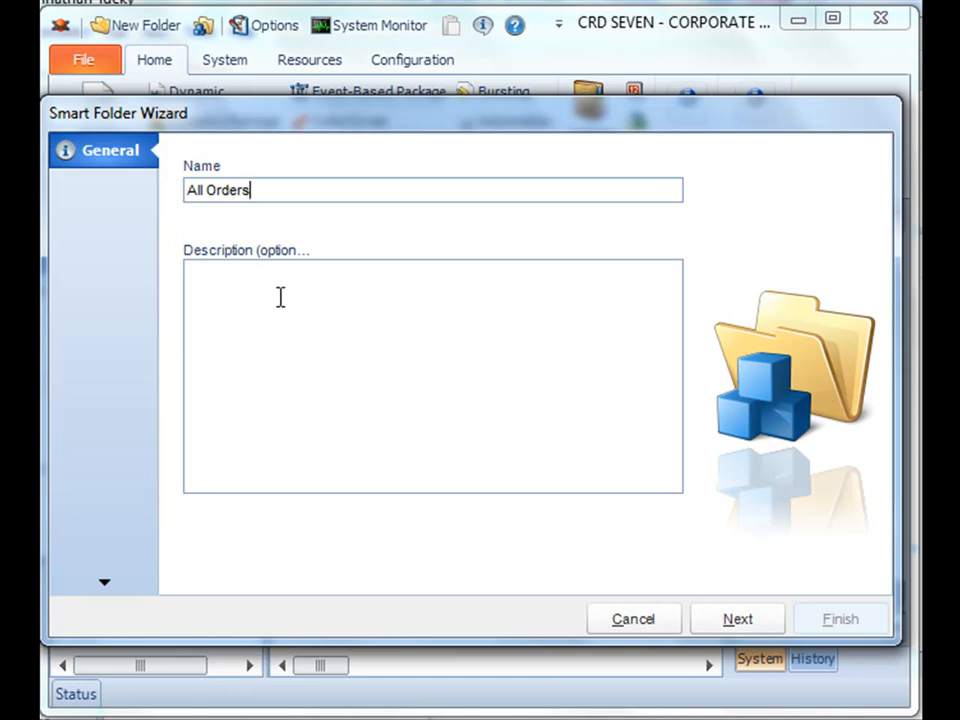
type("This Folder will display all schedules that involve orders.")
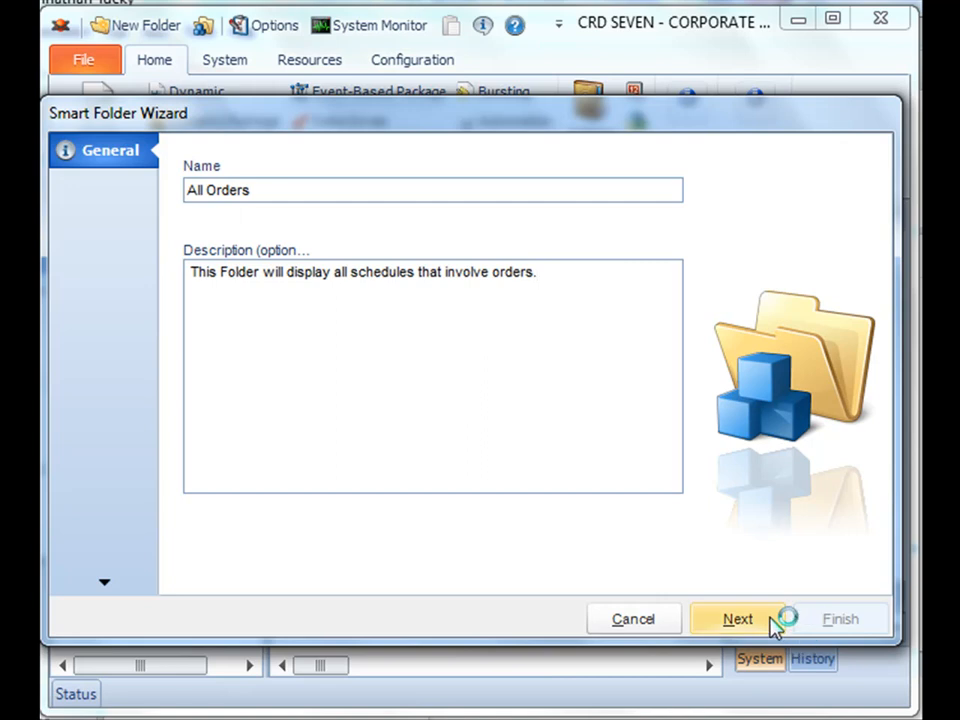
left_click(737, 618)
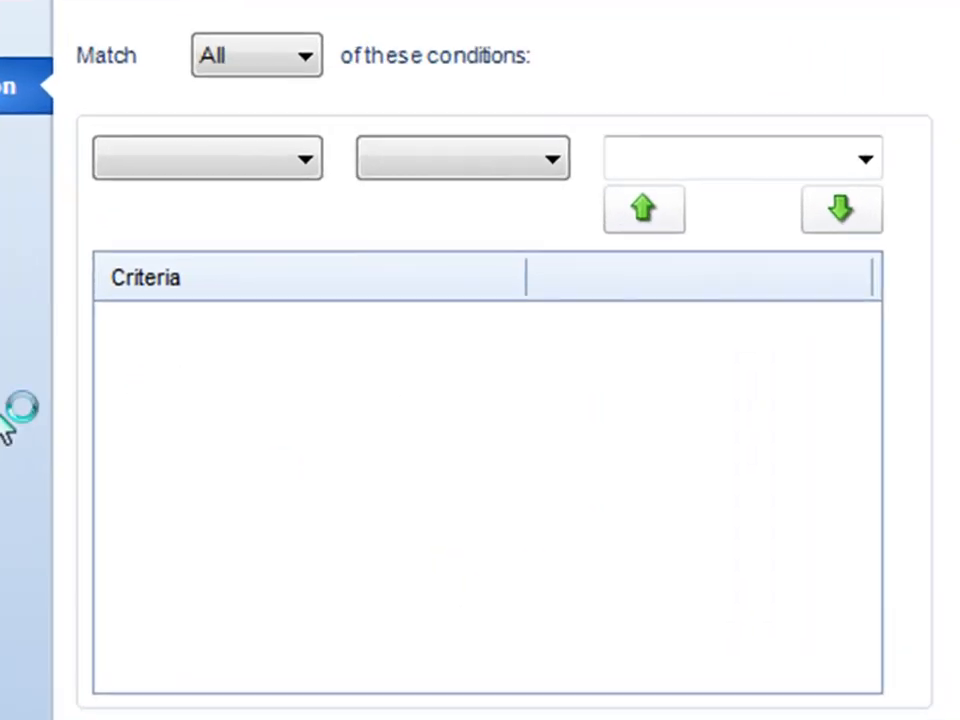
mouse_move(335, 55)
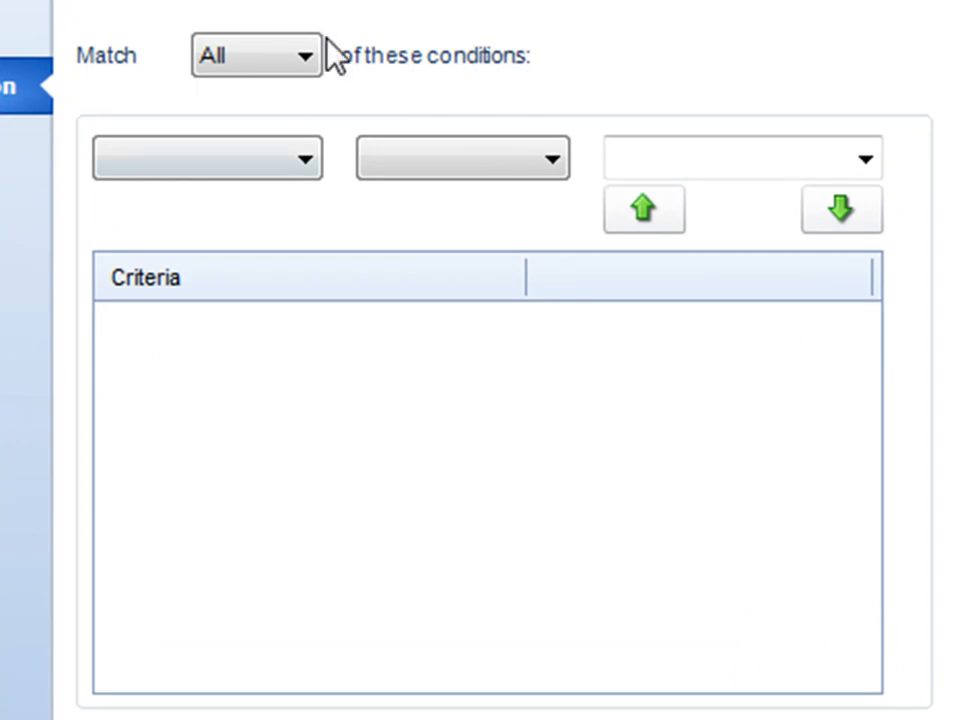
Open the first criterion's field dropdown to list the filterable schedule fields.
left_click(255, 55)
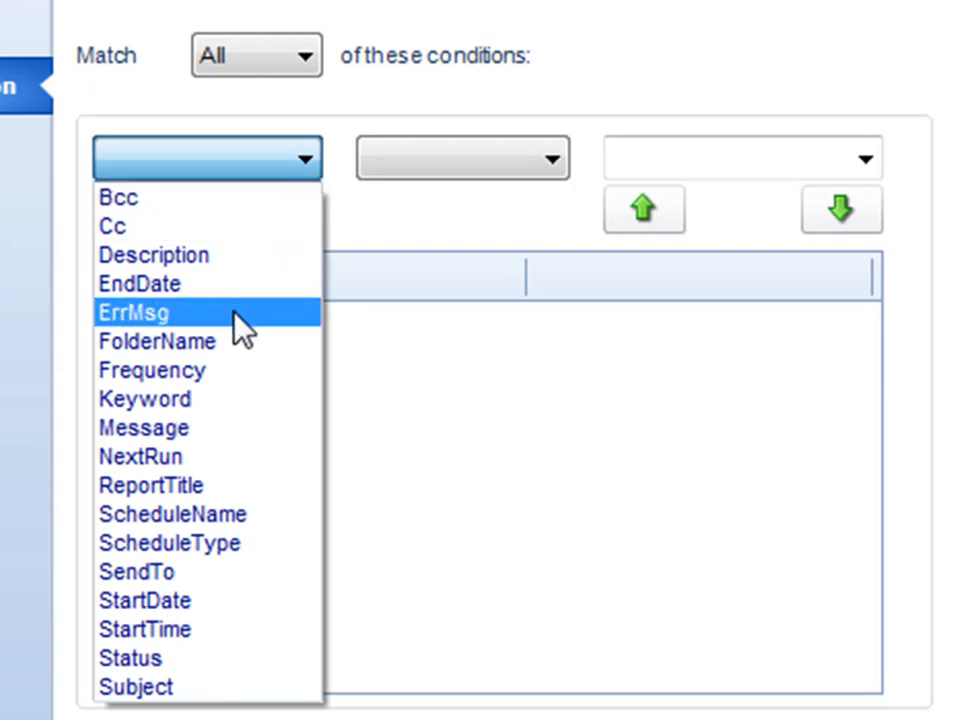
mouse_move(195, 398)
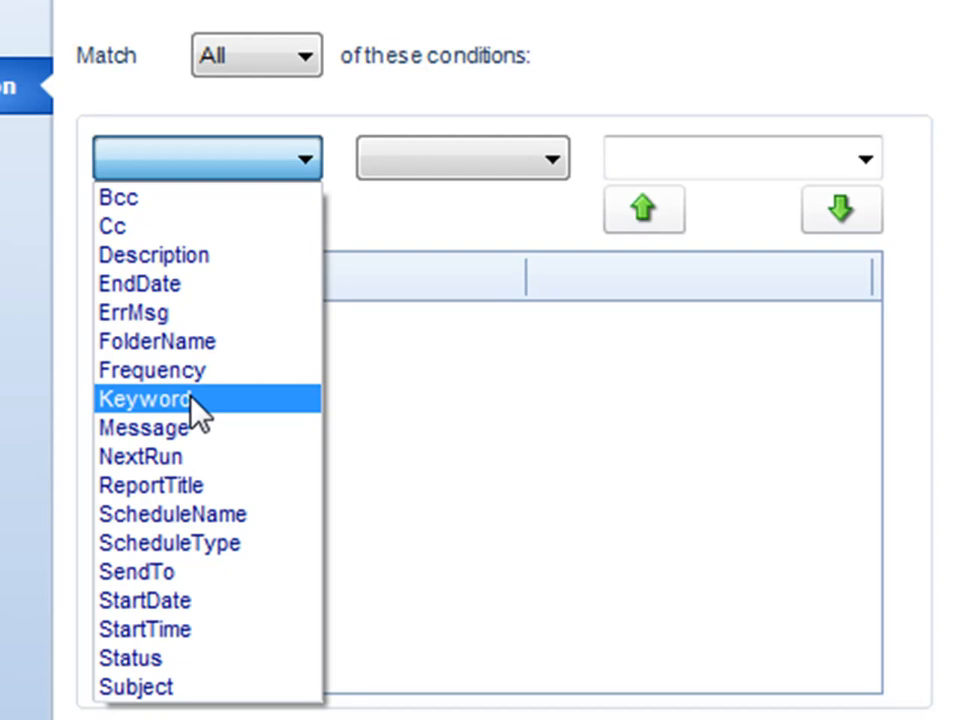
left_click(145, 398)
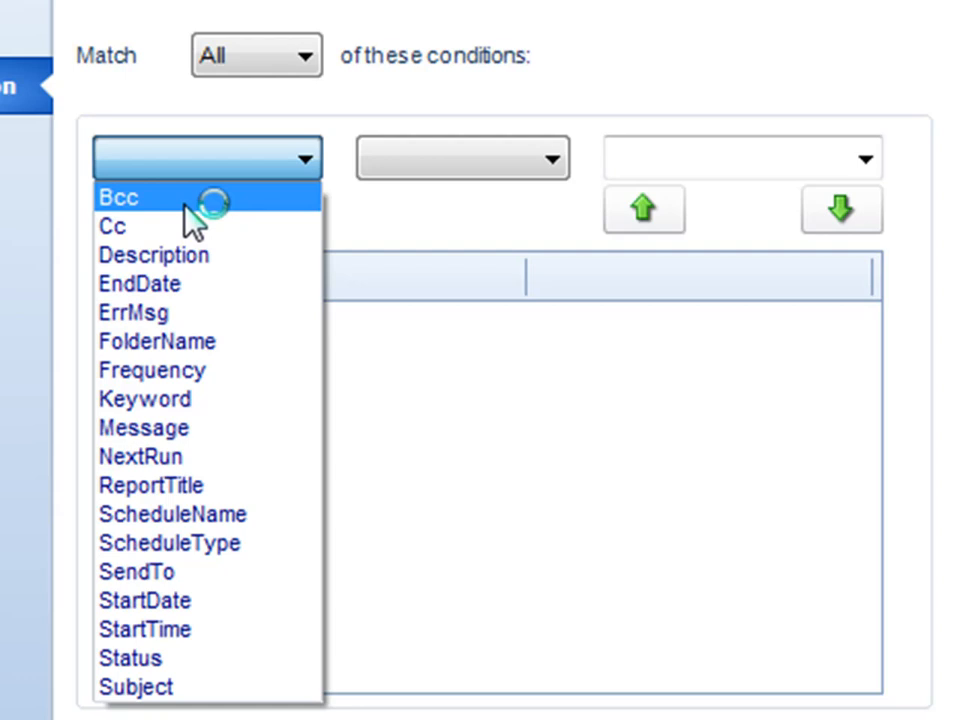
mouse_move(185, 312)
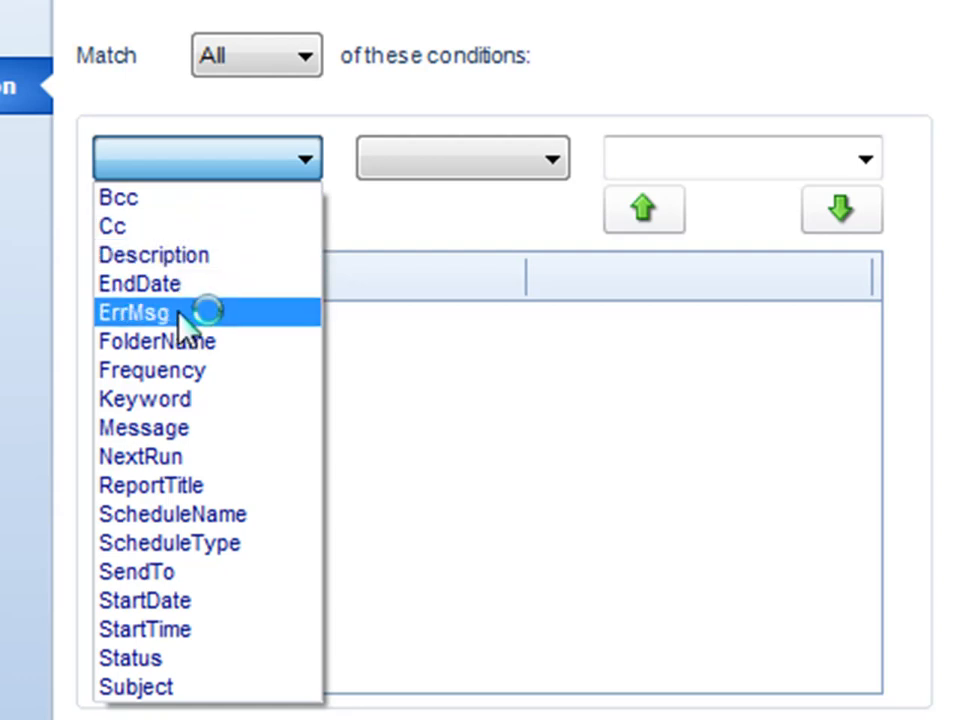
mouse_move(151, 370)
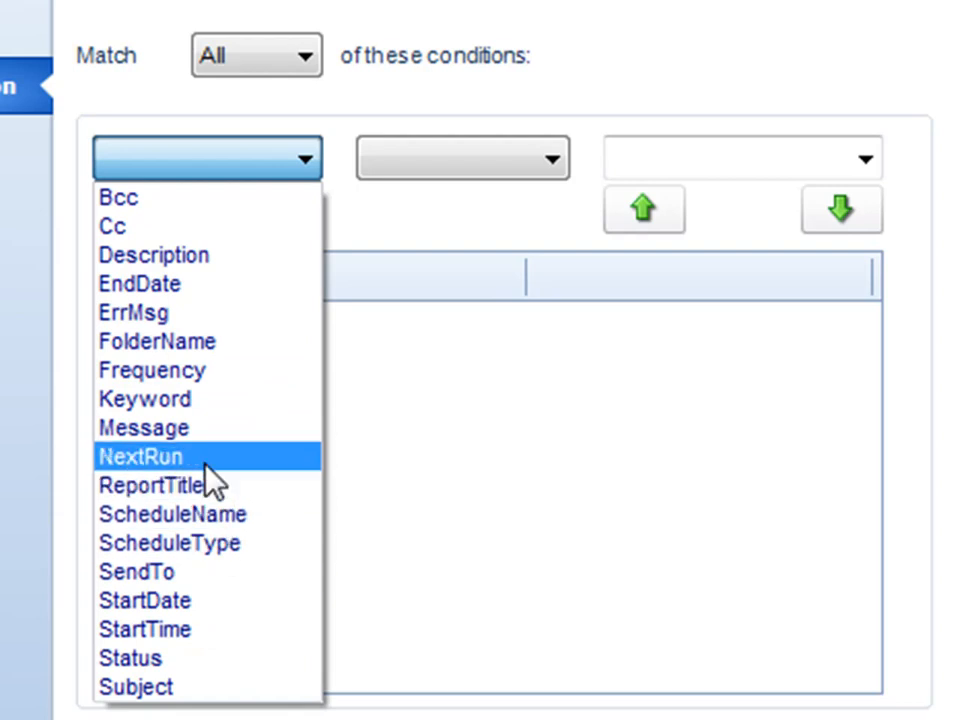
mouse_move(143, 428)
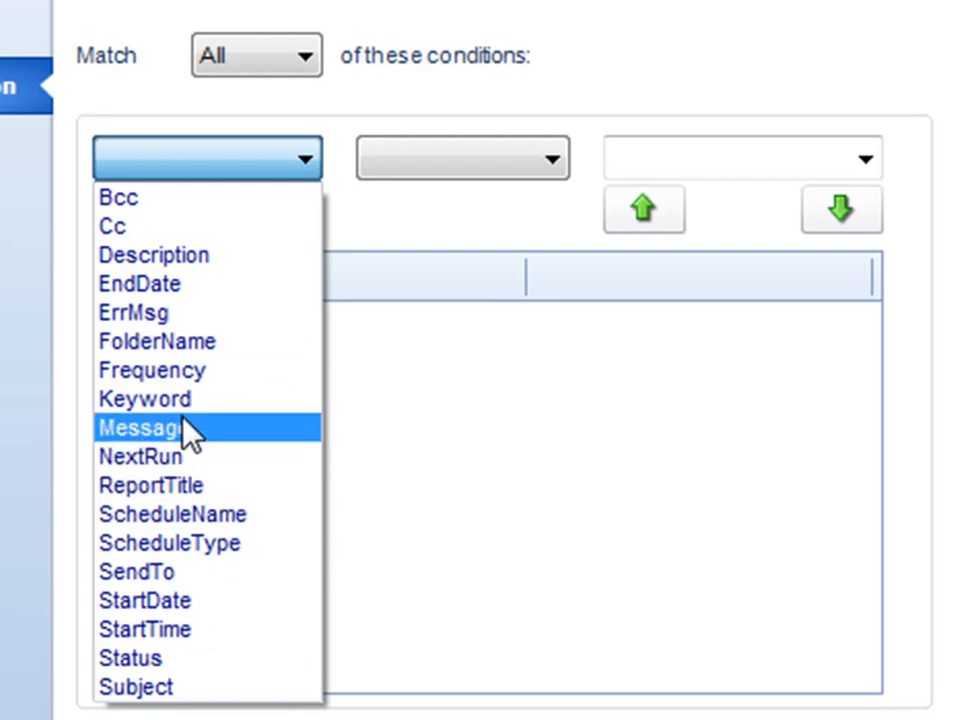
mouse_move(145, 398)
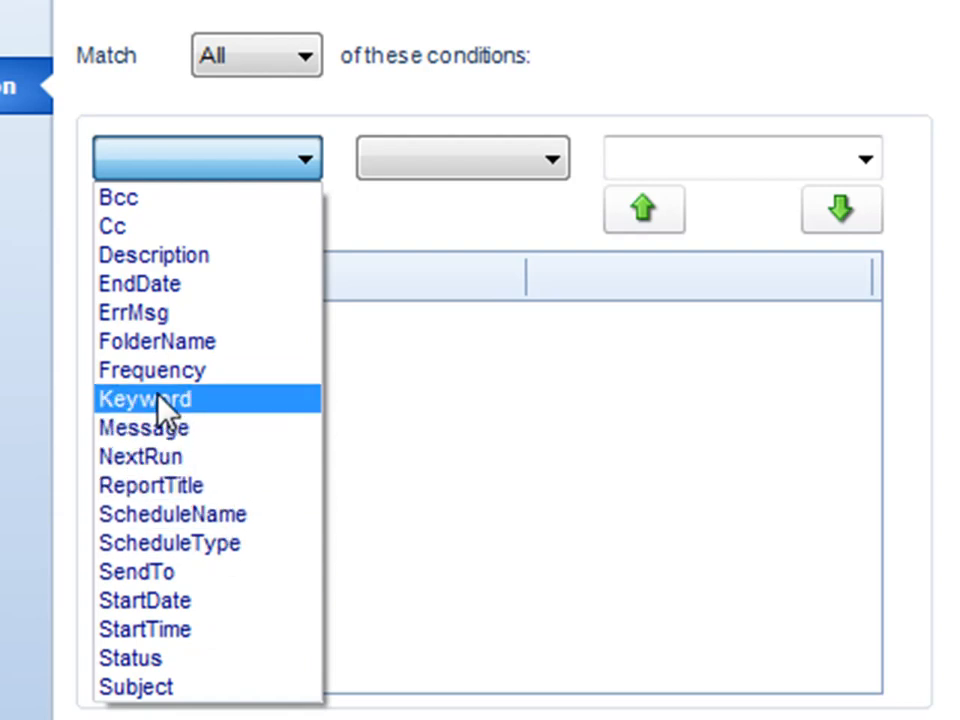
mouse_move(218, 430)
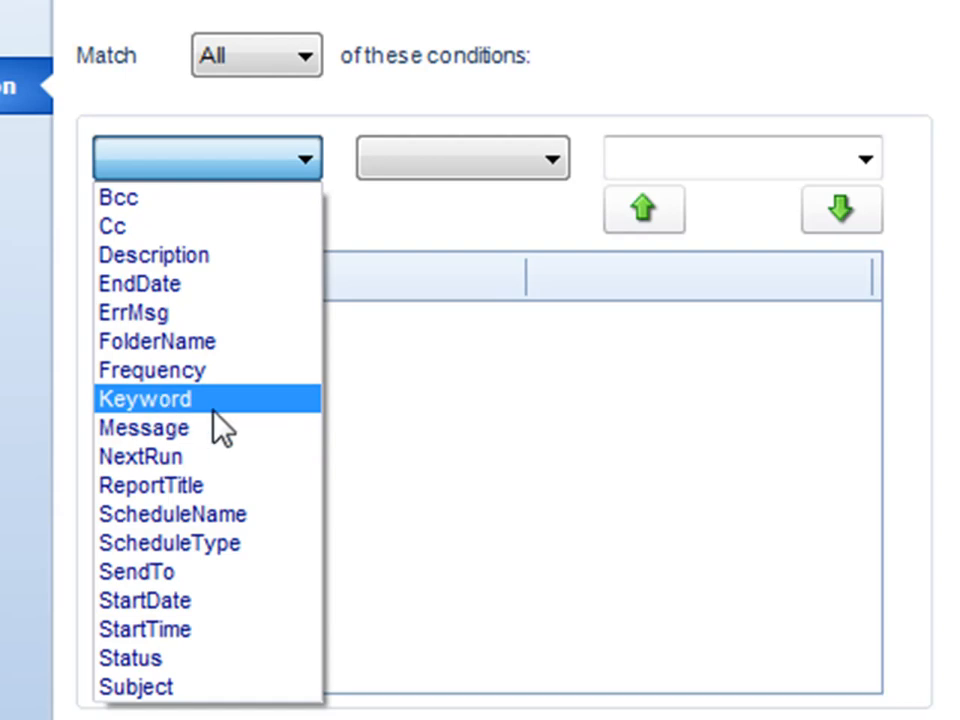
Add the criterion Keyword CONTAINS 'ord', keeping Keyword as the selected field.
left_click(145, 398)
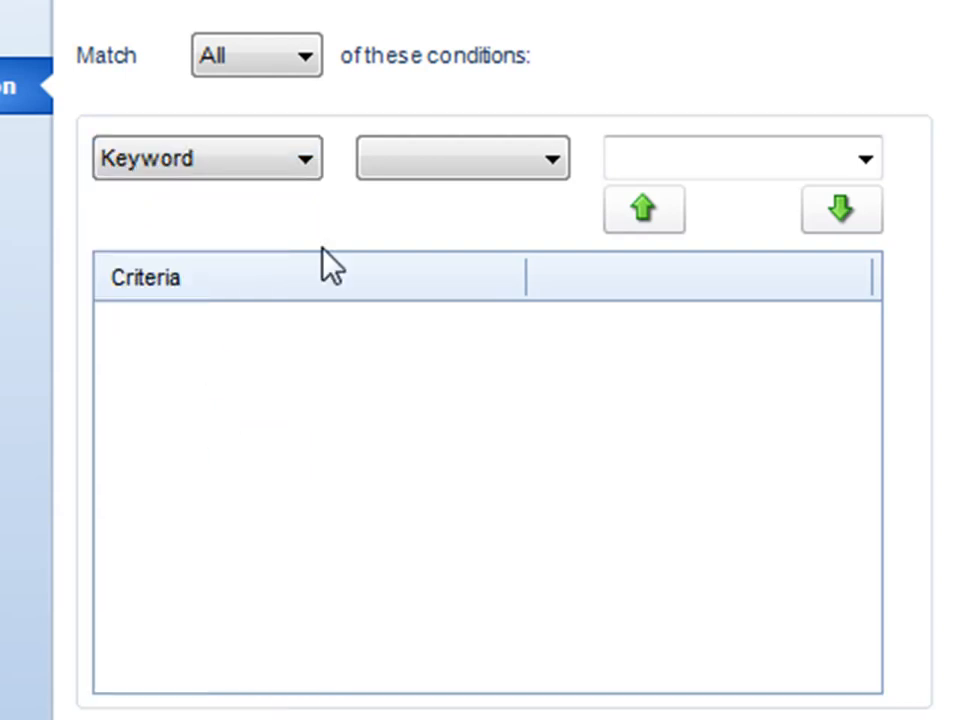
left_click(463, 158)
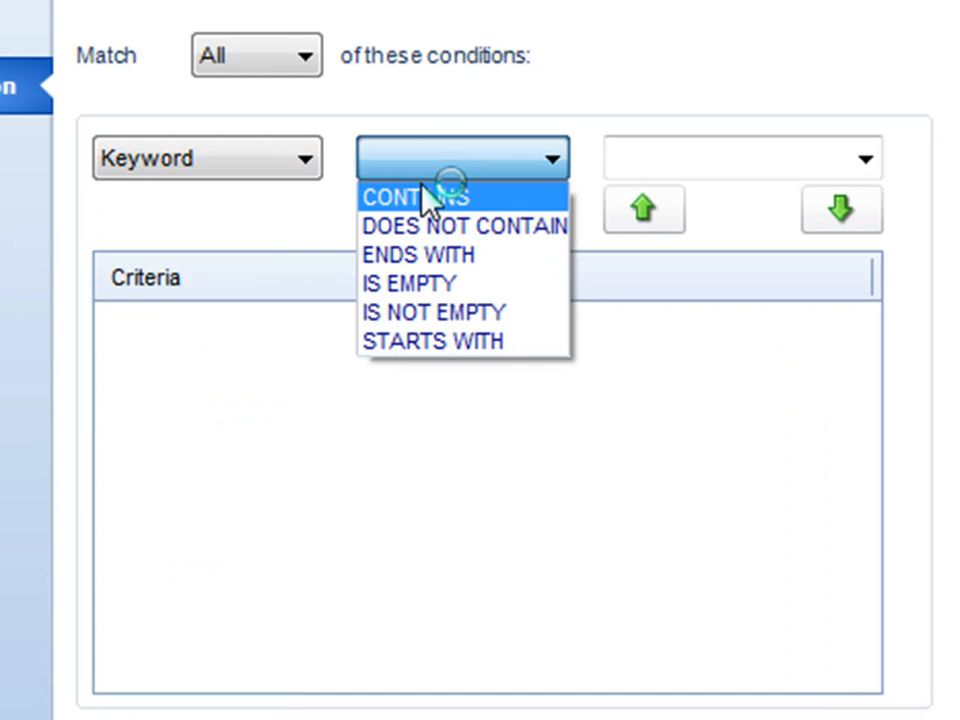
left_click(419, 196)
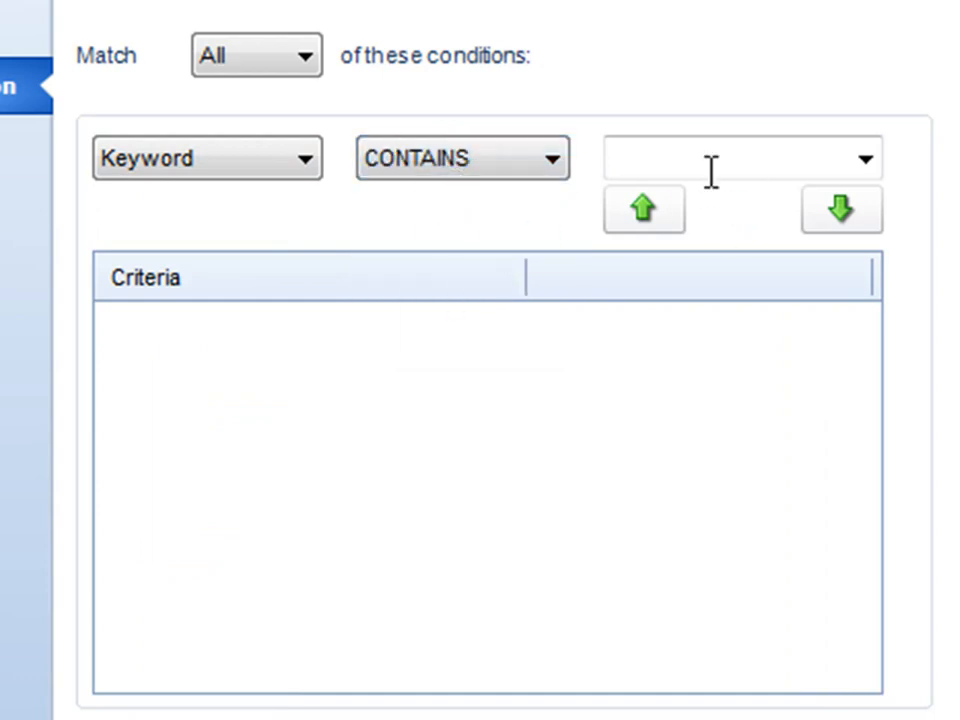
type("orders")
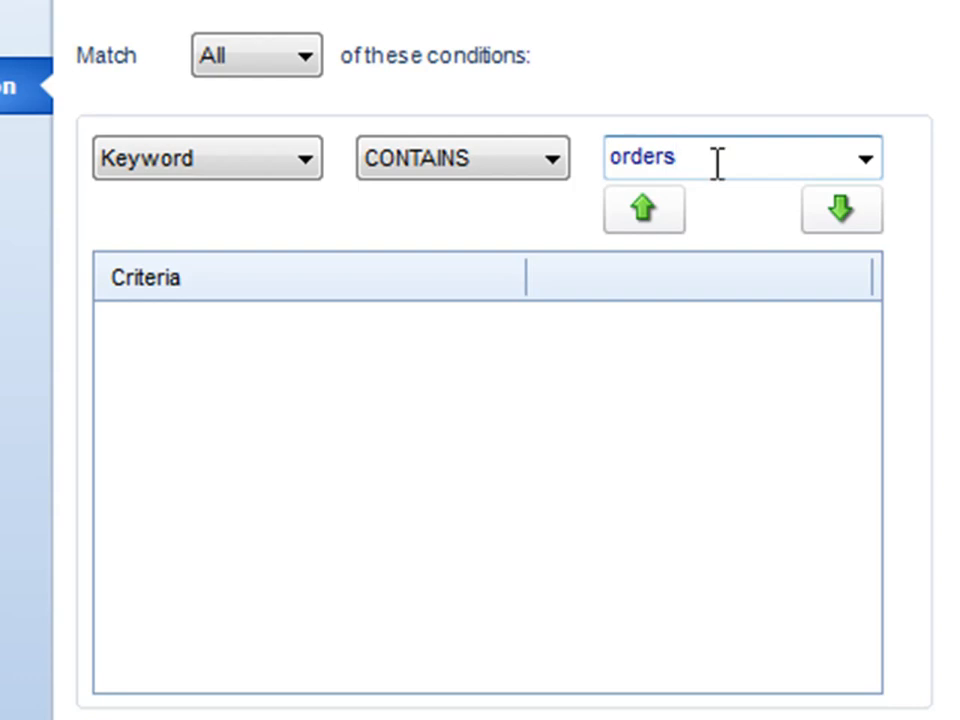
left_click(841, 209)
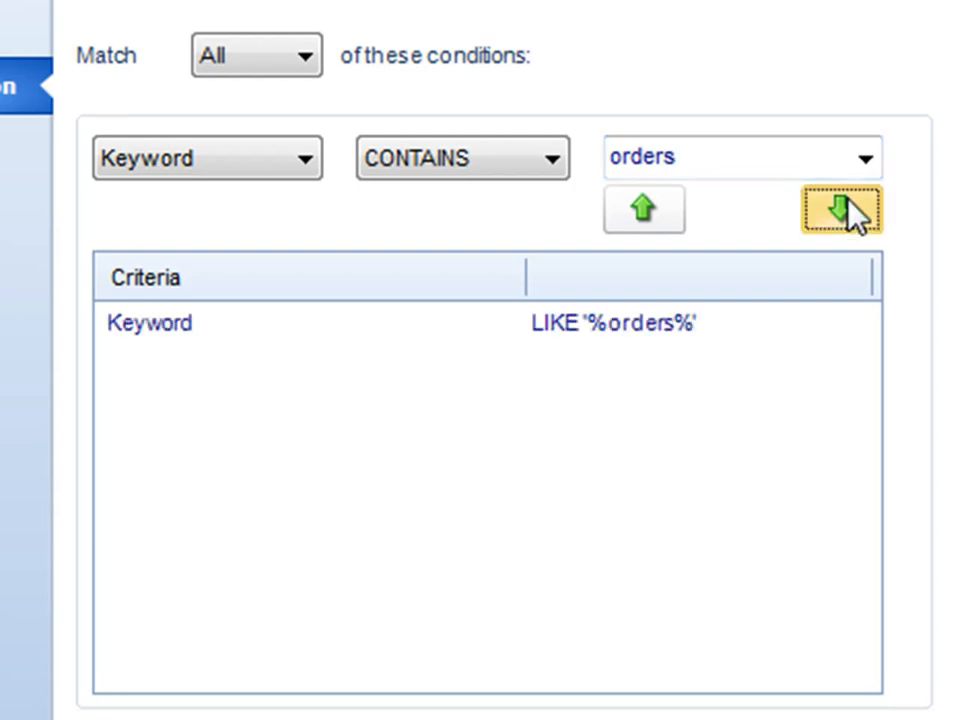
mouse_move(384, 462)
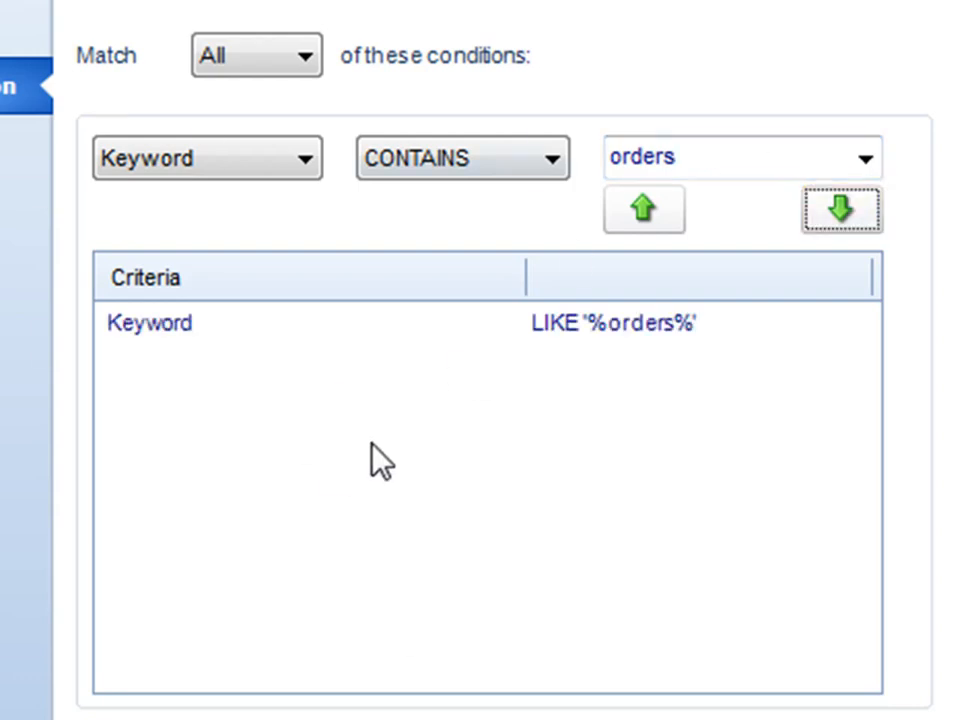
left_click(207, 158)
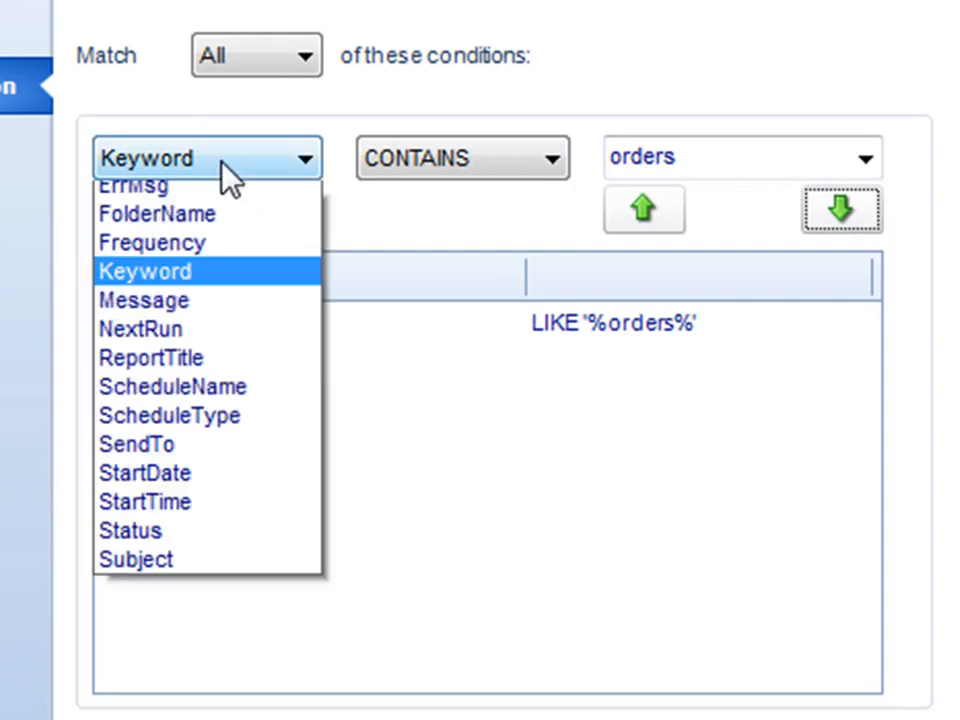
left_click(145, 271)
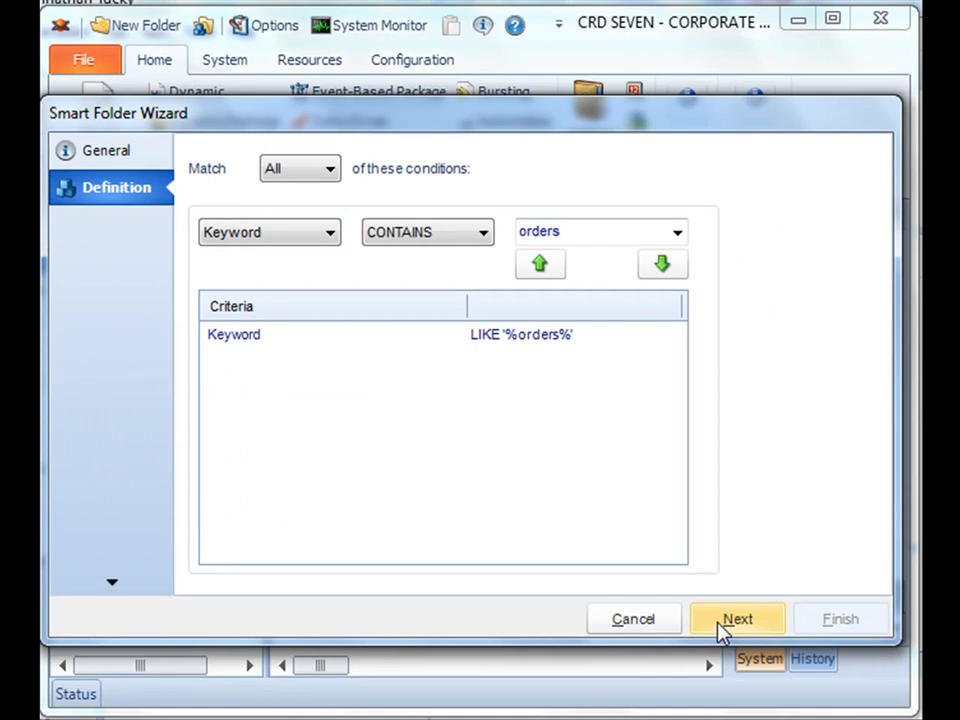
Finish the wizard, then open the All Orders folder and browse its matching schedules.
left_click(737, 618)
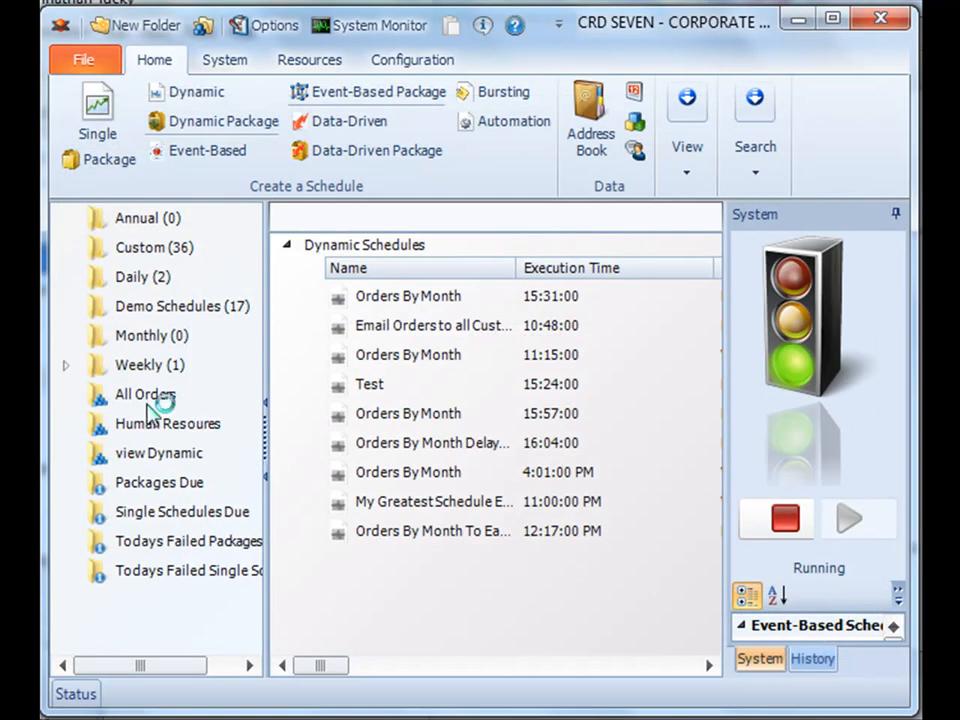
left_click(145, 394)
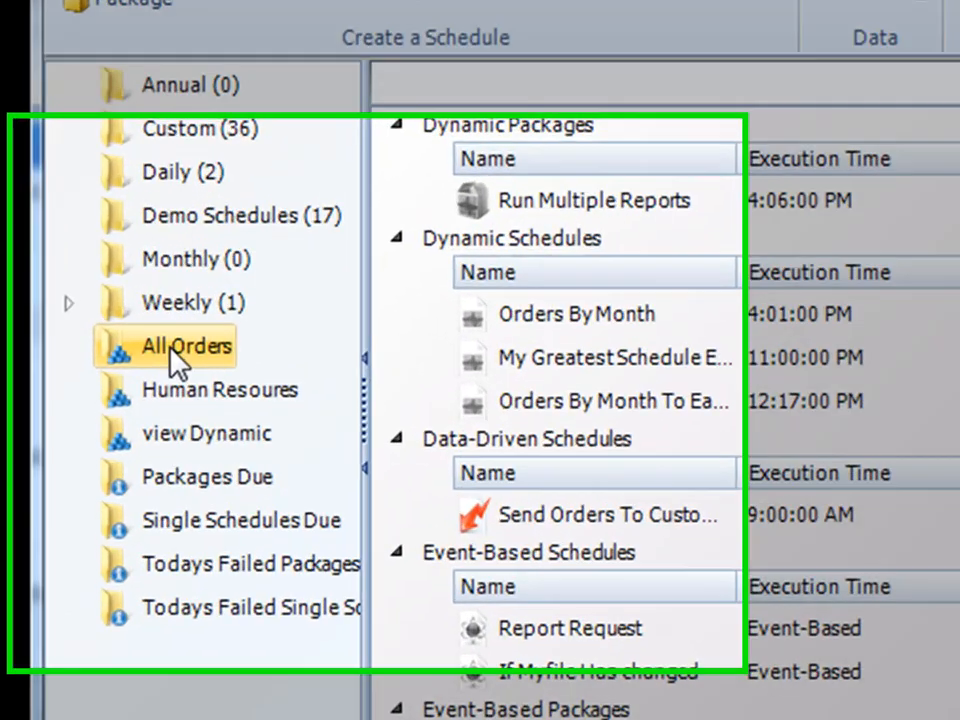
scroll("down", 3)
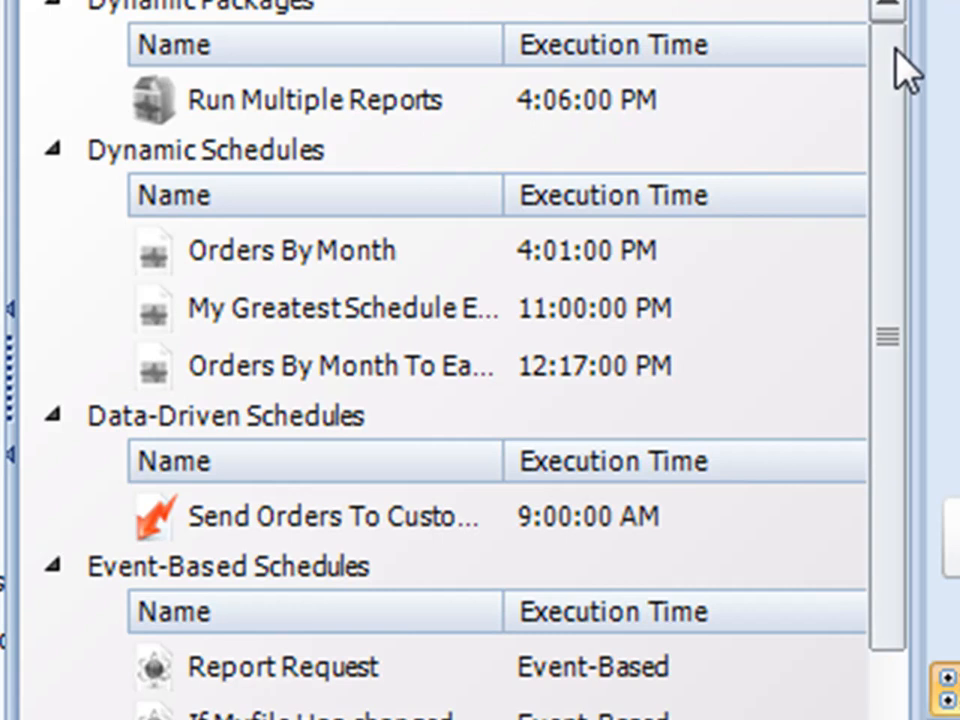
scroll("down", 3)
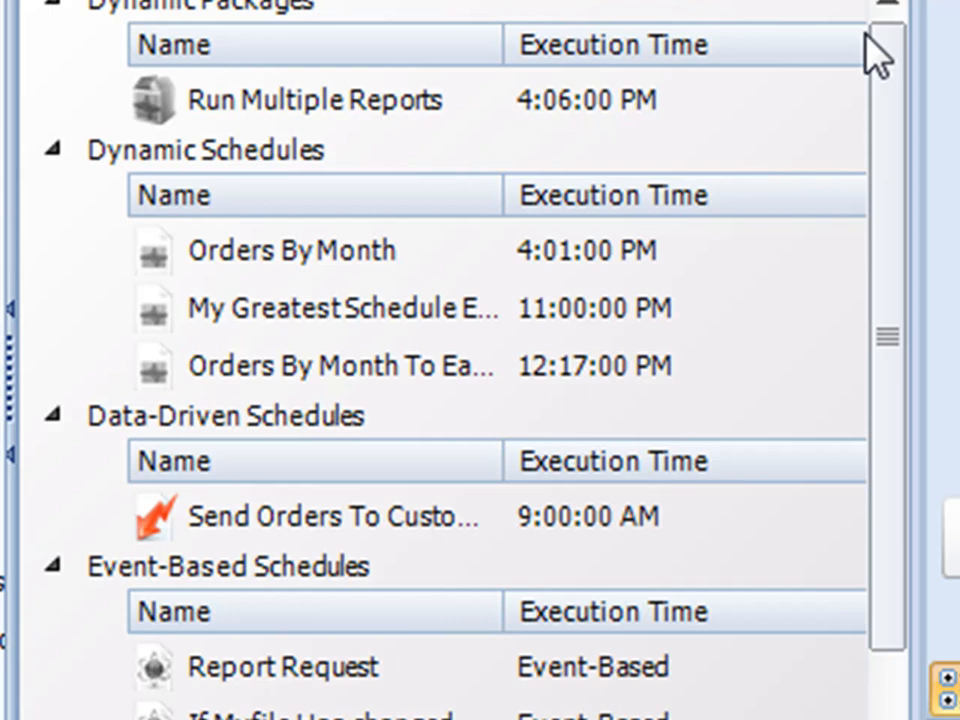
mouse_move(140, 455)
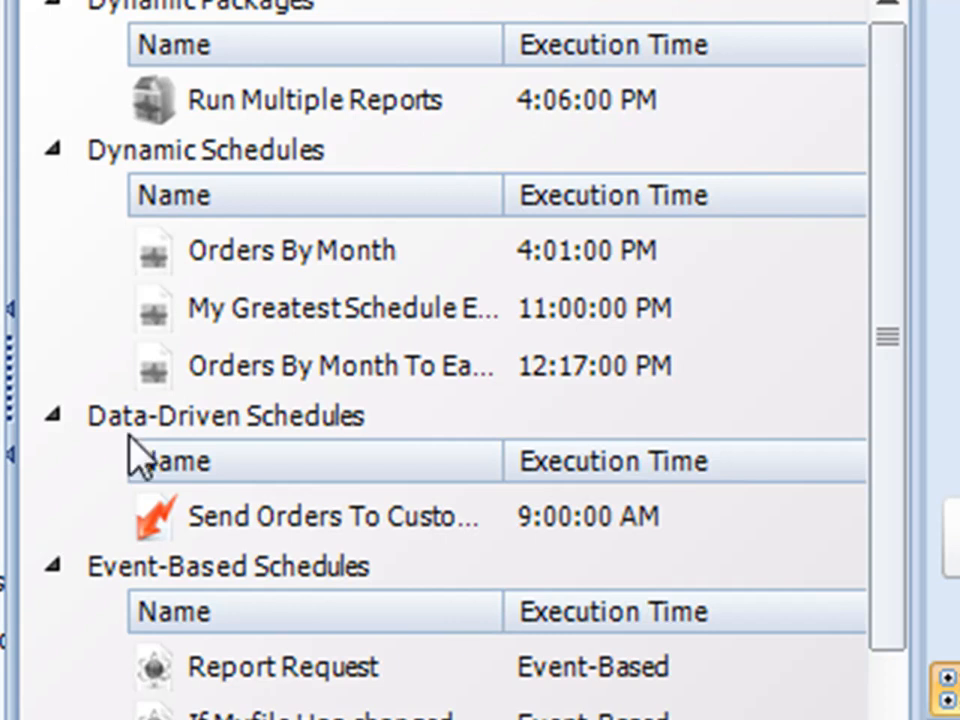
left_click(180, 288)
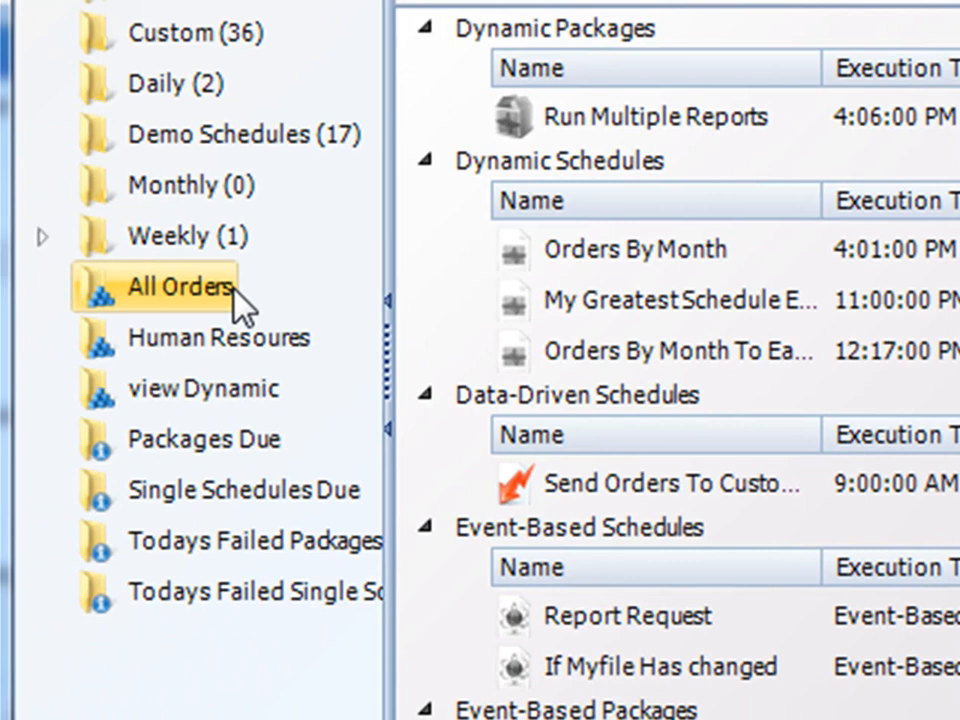
right_click(180, 288)
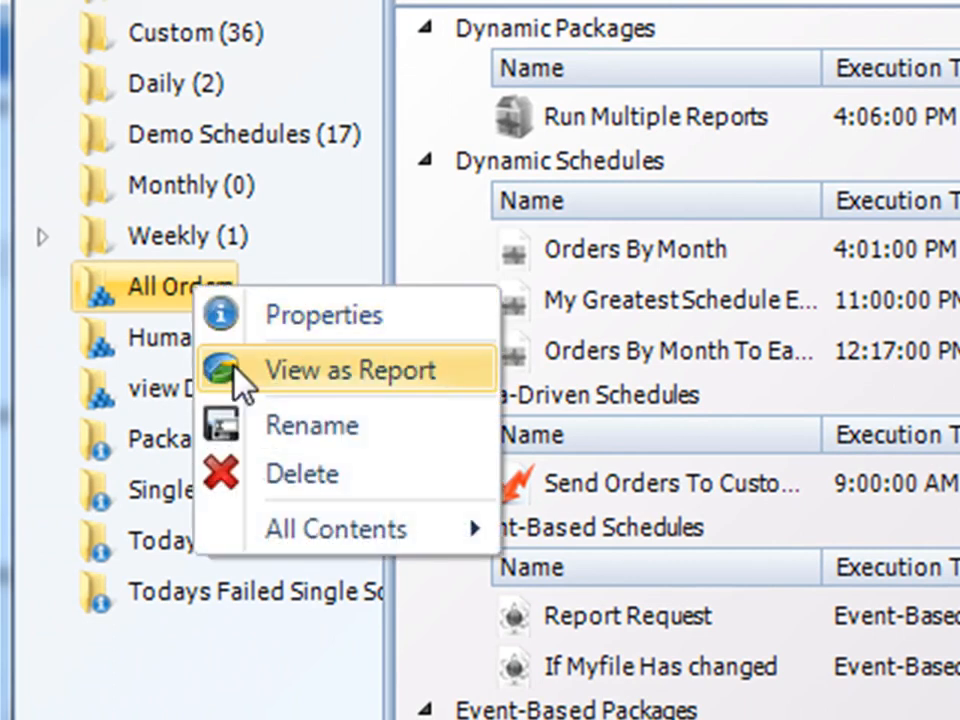
left_click(349, 370)
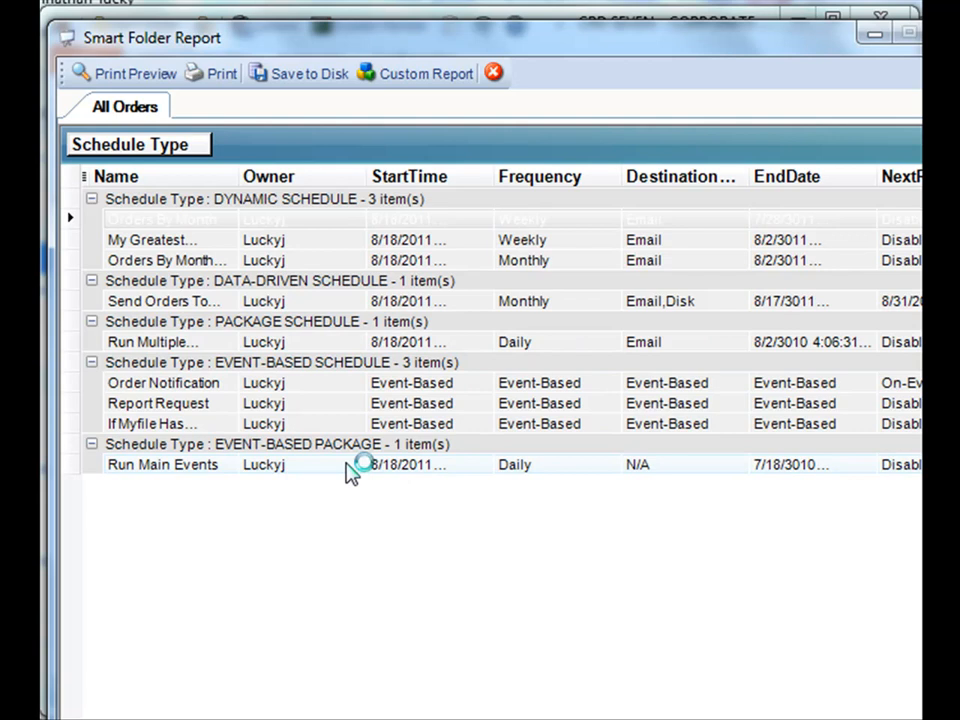
mouse_move(288, 408)
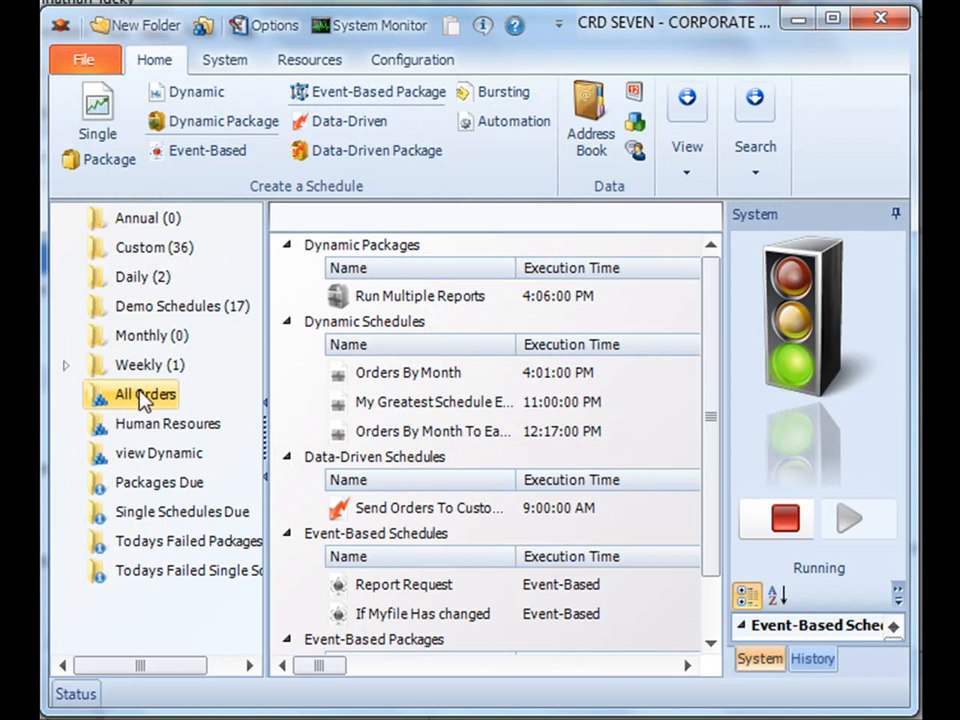
Right-click the All Orders folder to show its context menu.
right_click(144, 394)
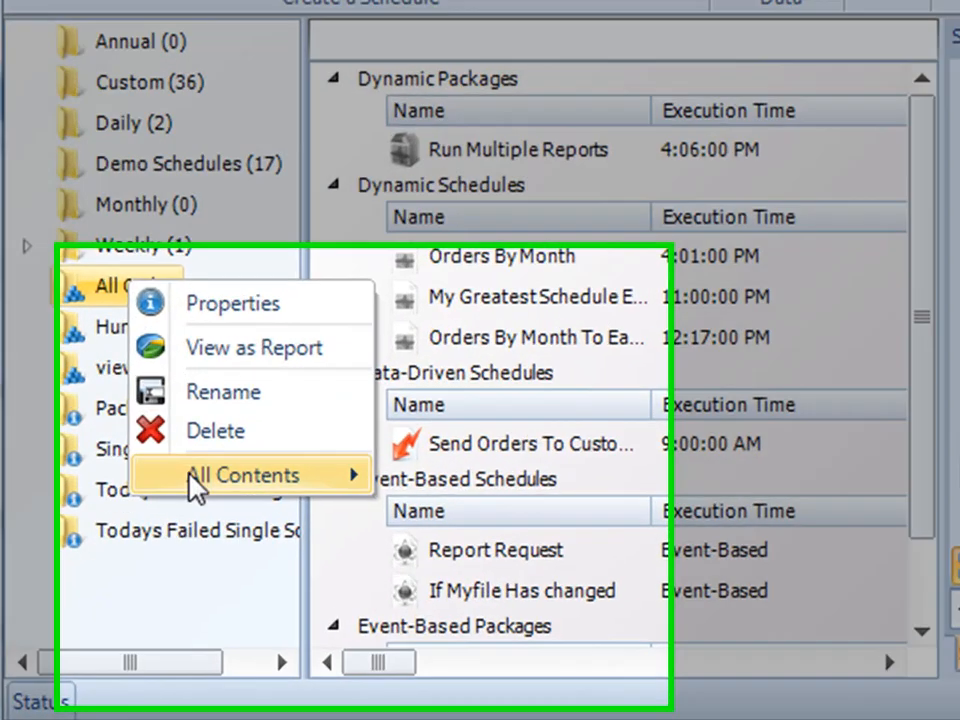
mouse_move(243, 474)
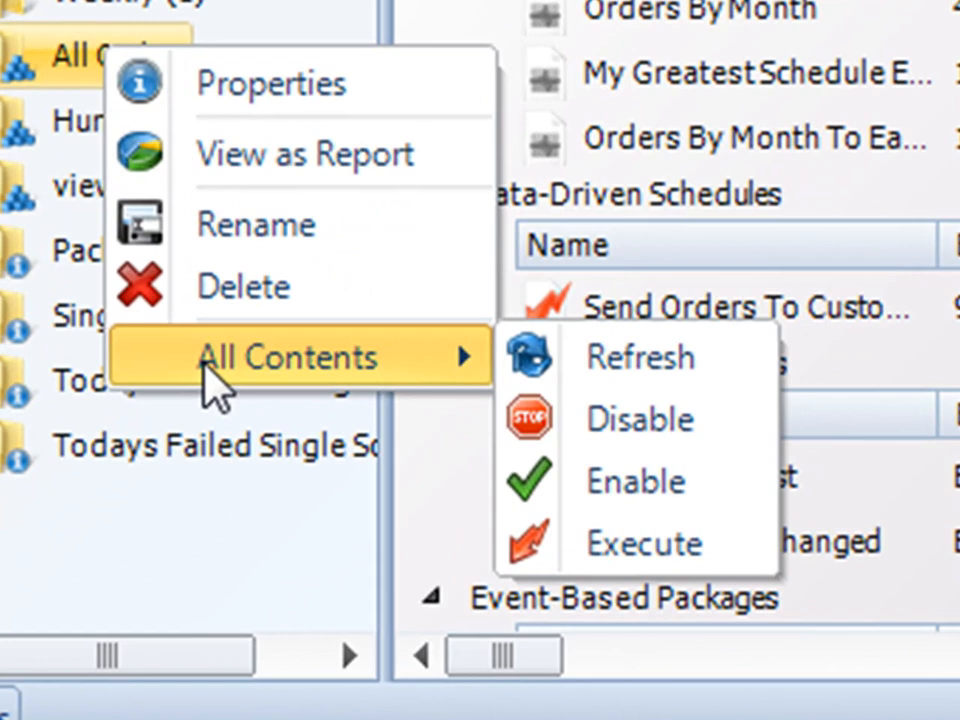
mouse_move(640, 356)
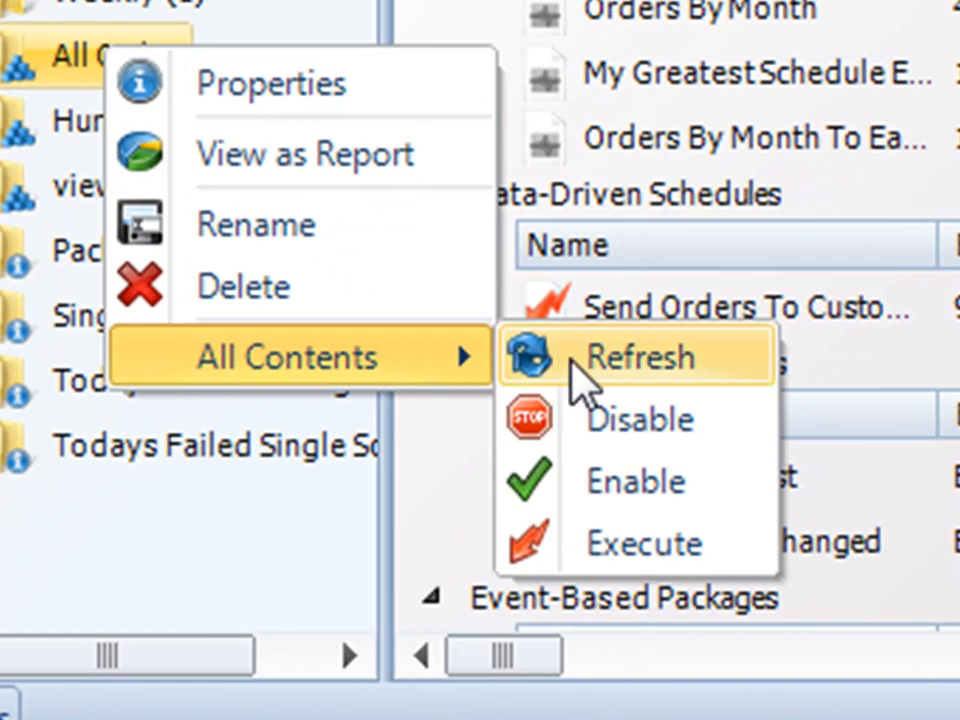
mouse_move(615, 420)
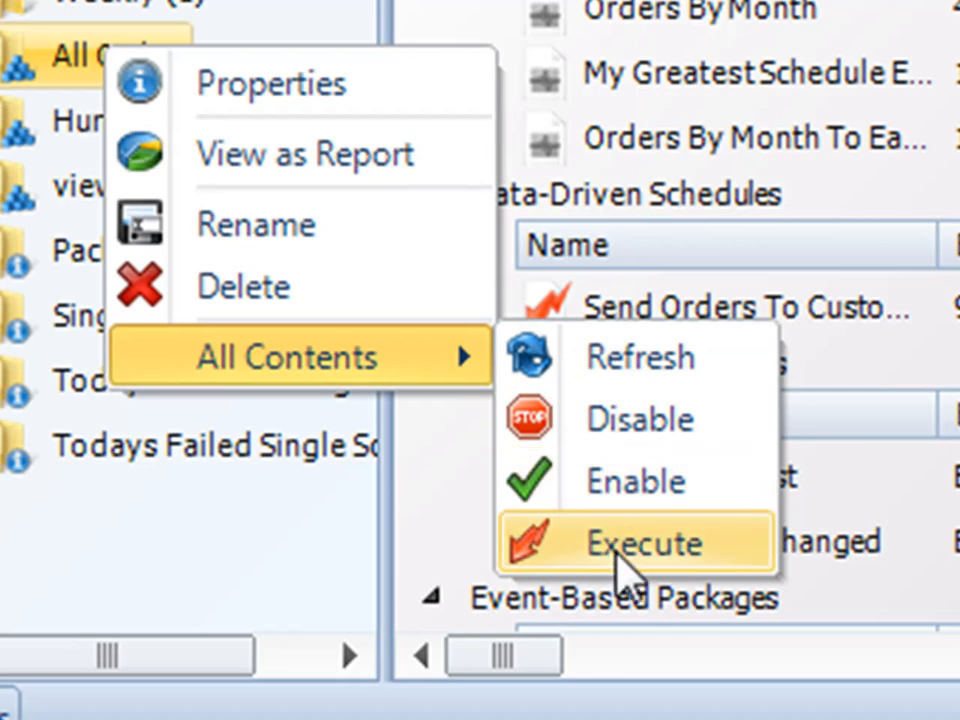
mouse_move(455, 405)
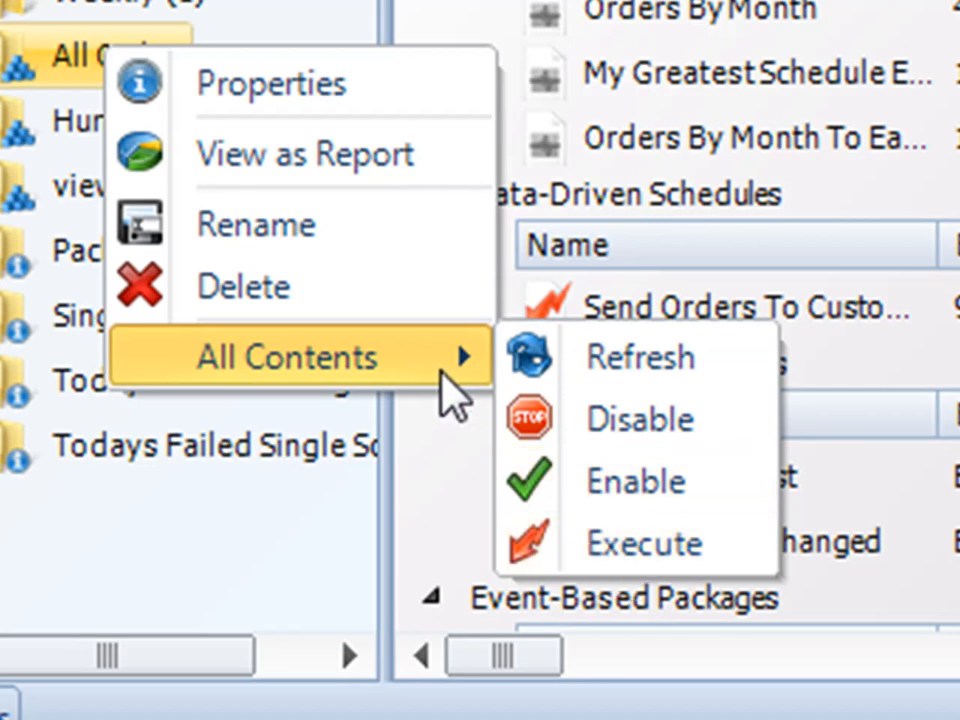